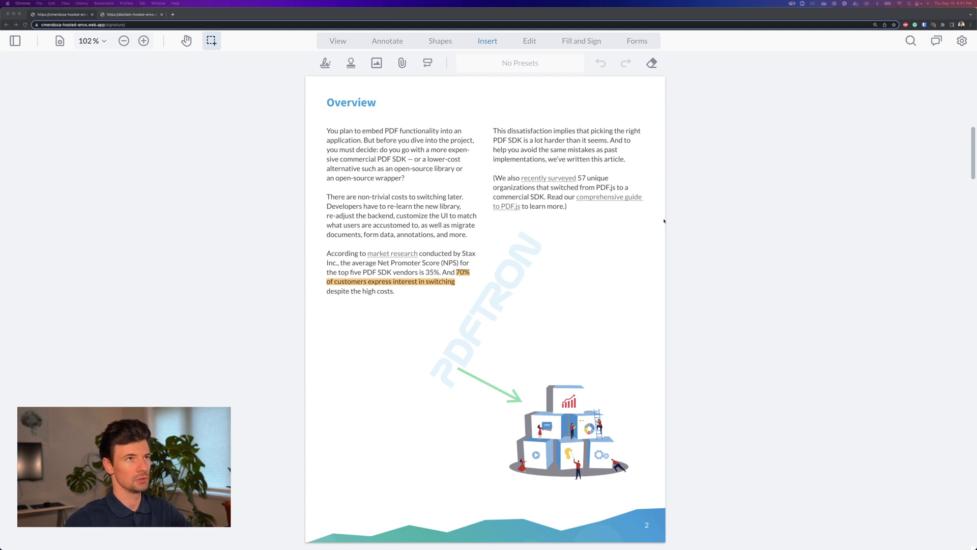
Step: Draw a signature field under the page 2 Overview text with a 'Sign Here' indicator
{"action": "left_click", "coordinate": [664, 40]}
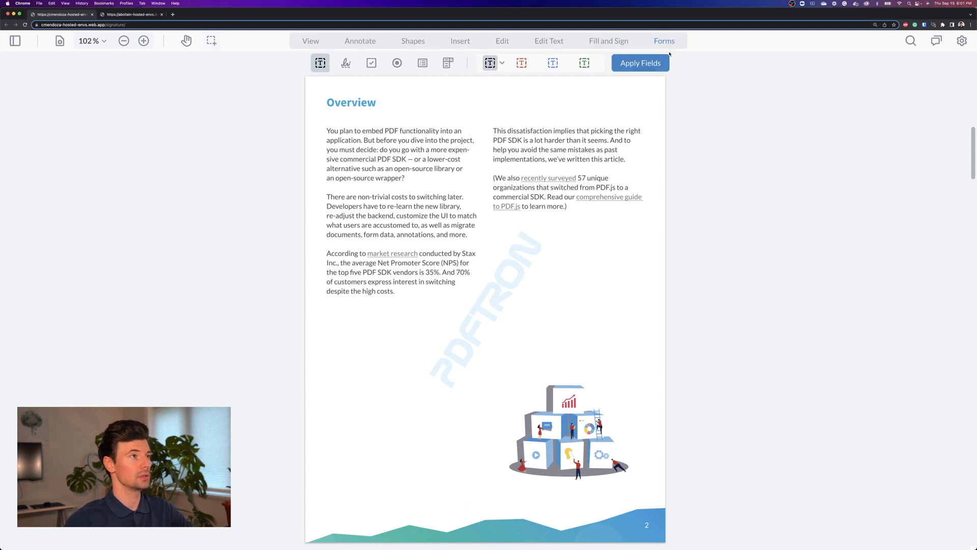
{"action": "left_click", "coordinate": [345, 62]}
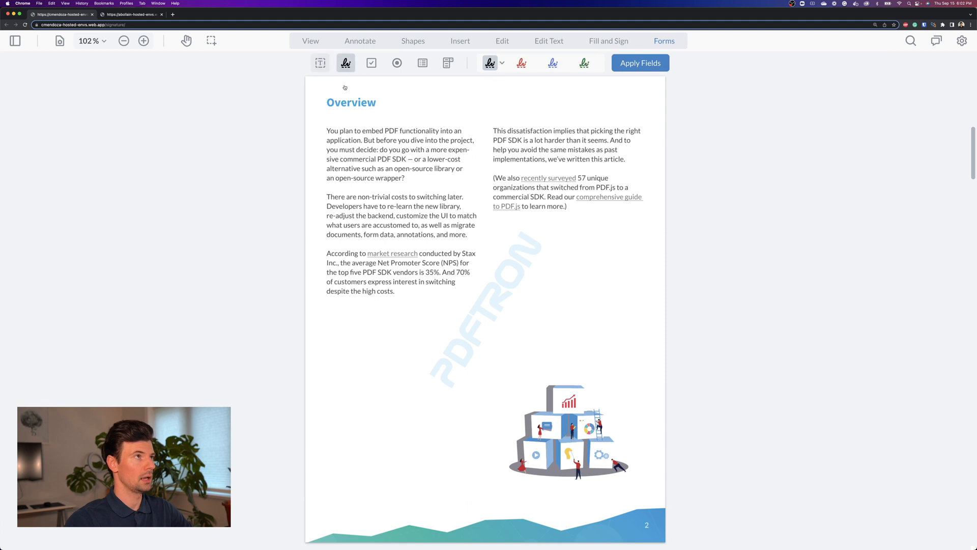
{"action": "left_click_drag", "start_coordinate": [328, 430], "coordinate": [440, 472]}
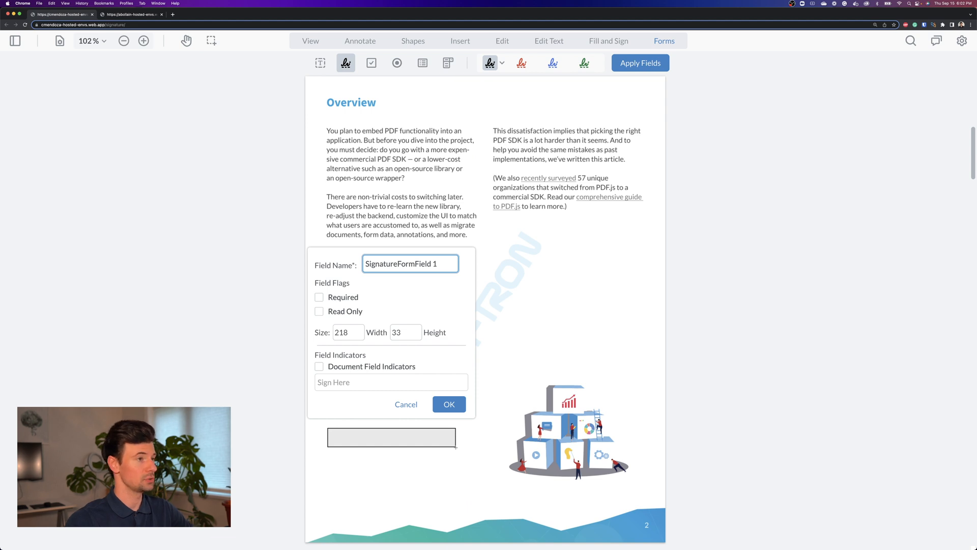
{"action": "left_click", "coordinate": [319, 366]}
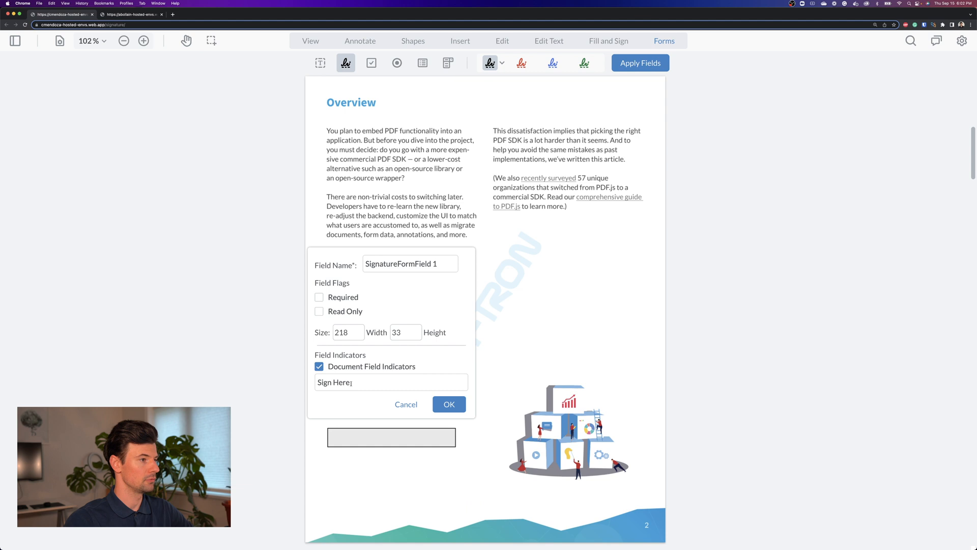
{"action": "left_click", "coordinate": [391, 383]}
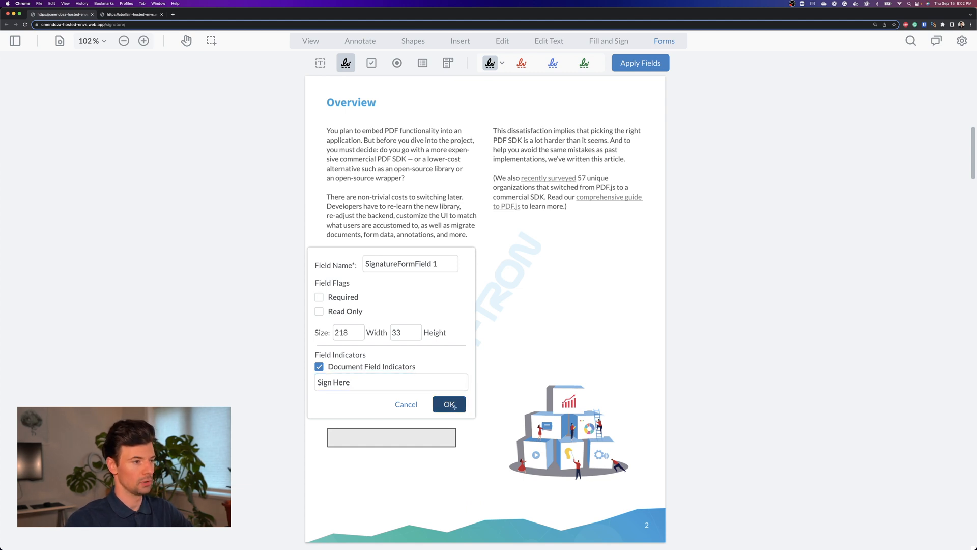
{"action": "left_click", "coordinate": [449, 403]}
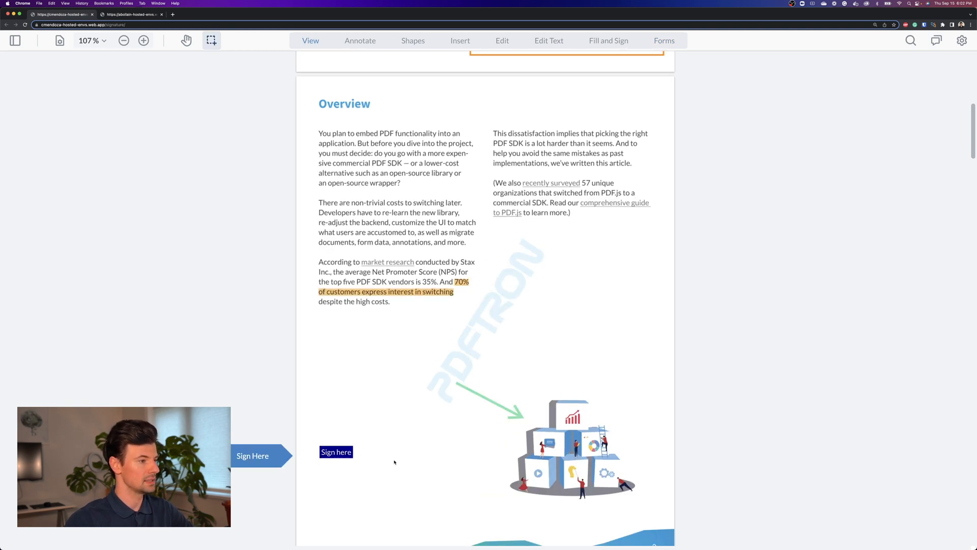
Step: Sign the Sign here field by creating a hand-drawn signature
{"action": "left_click", "coordinate": [336, 452]}
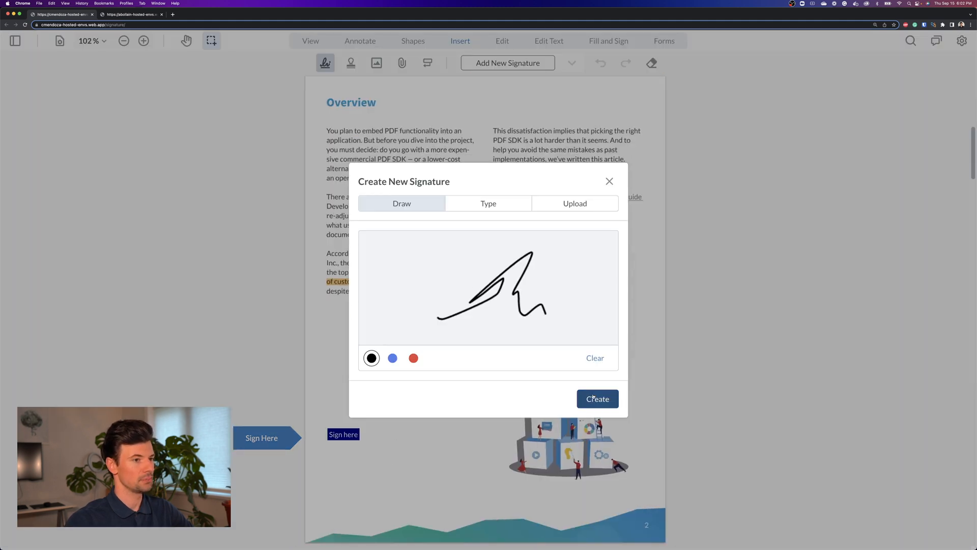
{"action": "left_click", "coordinate": [596, 398]}
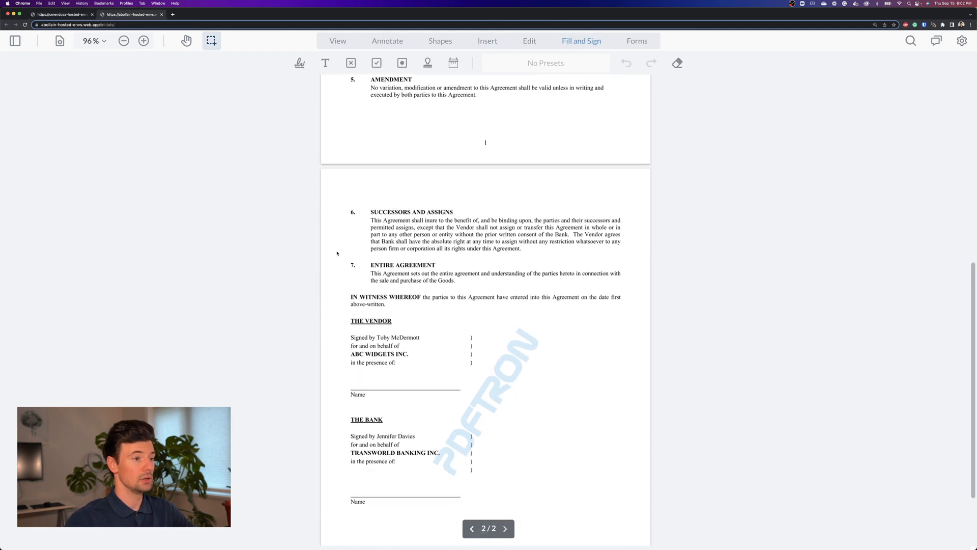
Step: Scroll through the two-page contract and enter form-field building mode
{"action": "scroll", "scroll_direction": "down", "scroll_amount": 3}
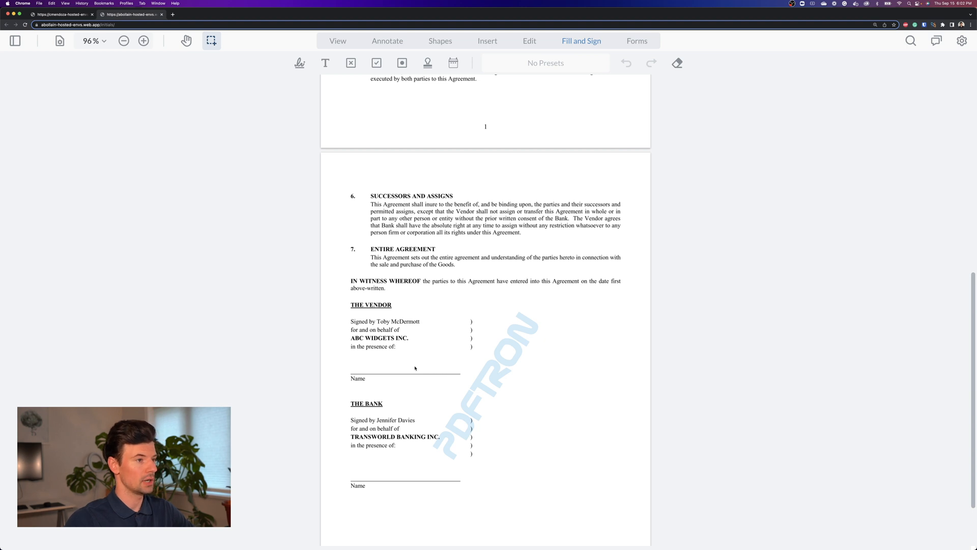
{"action": "left_click", "coordinate": [664, 41]}
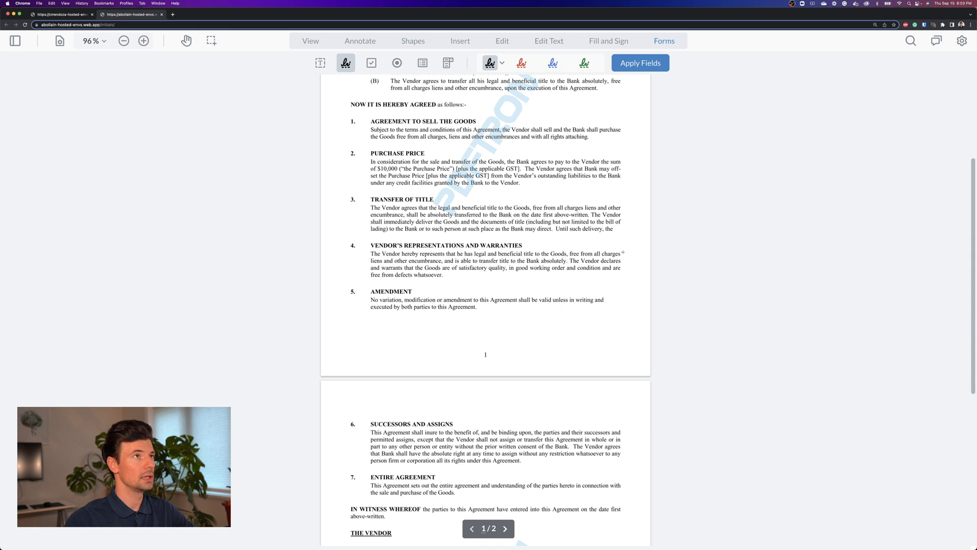
Step: Place a small field beside clause 4 and set its field type to Initials
{"action": "left_click", "coordinate": [627, 257]}
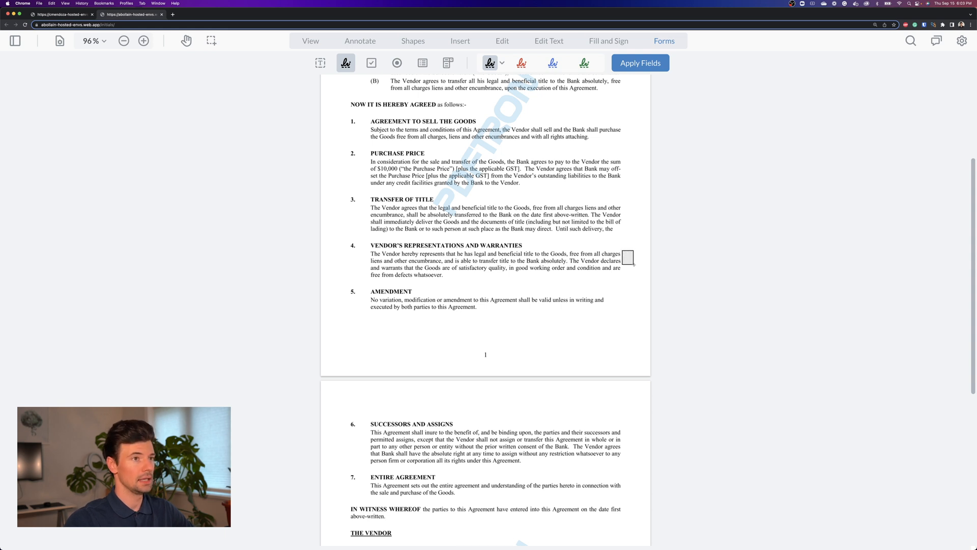
{"action": "left_click", "coordinate": [630, 256]}
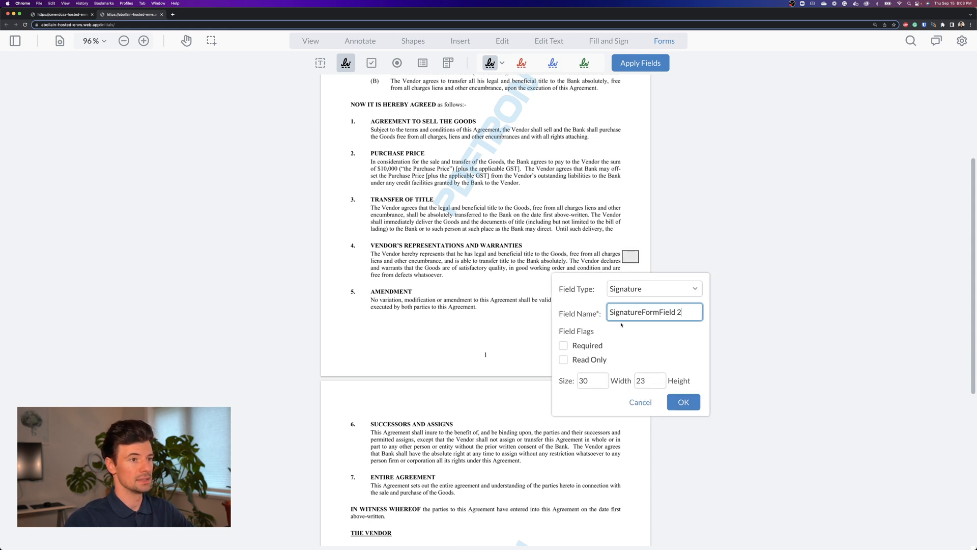
{"action": "left_click", "coordinate": [653, 288]}
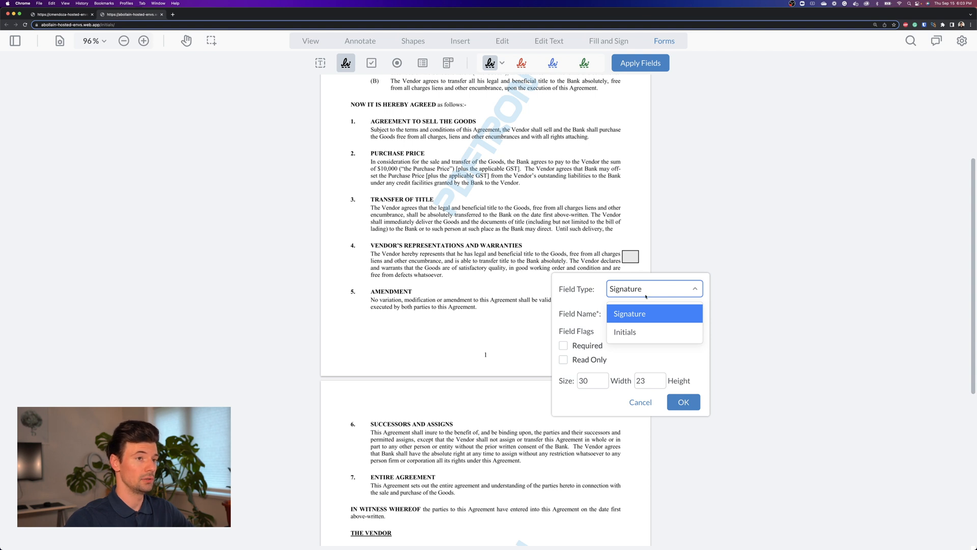
{"action": "left_click", "coordinate": [683, 402]}
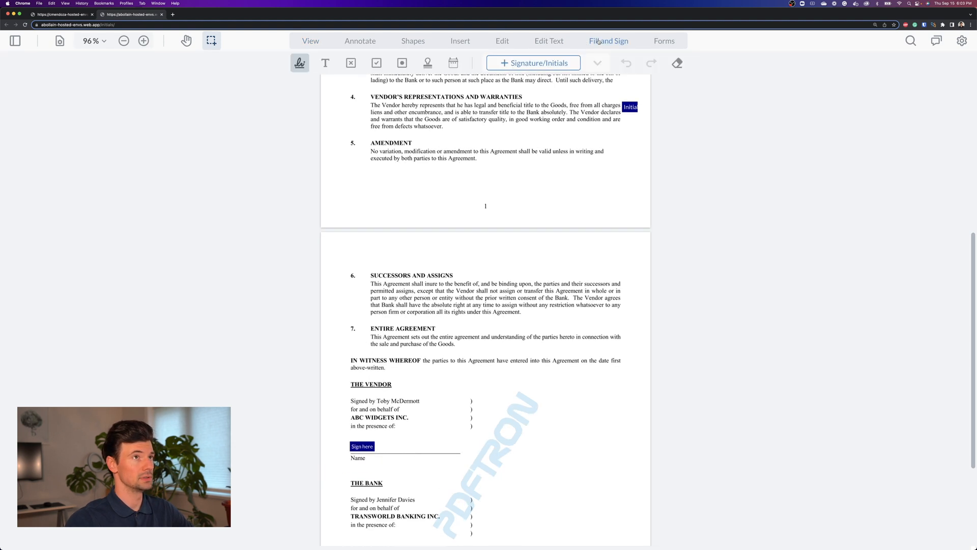
Step: Create a typed signature 'Andrey' with initials 'AS'
{"action": "left_click", "coordinate": [533, 62]}
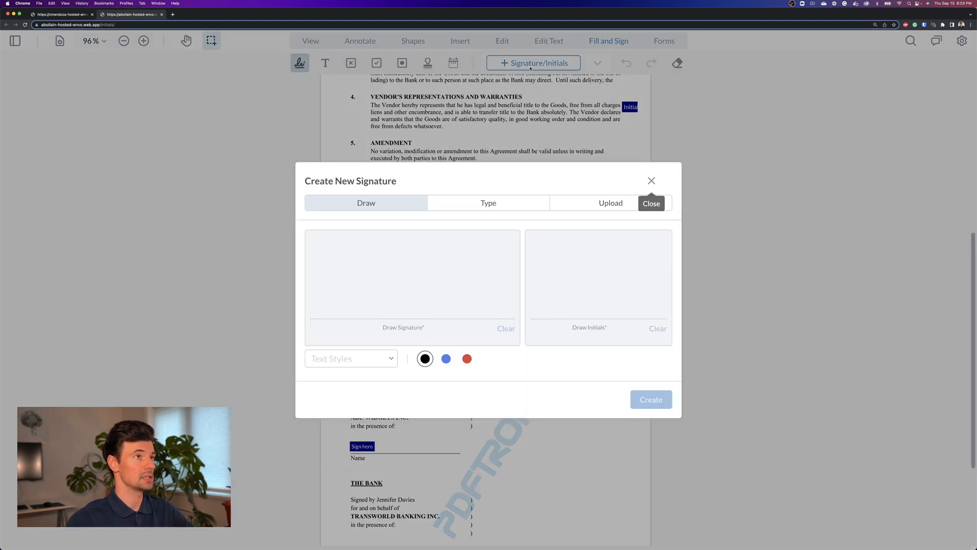
{"action": "left_click", "coordinate": [488, 202]}
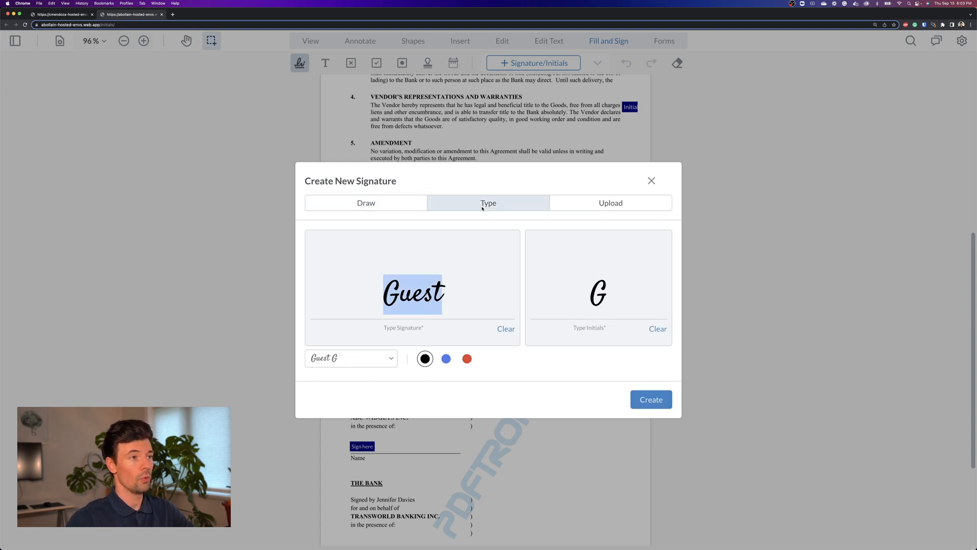
{"action": "type", "text": "Andrey"}
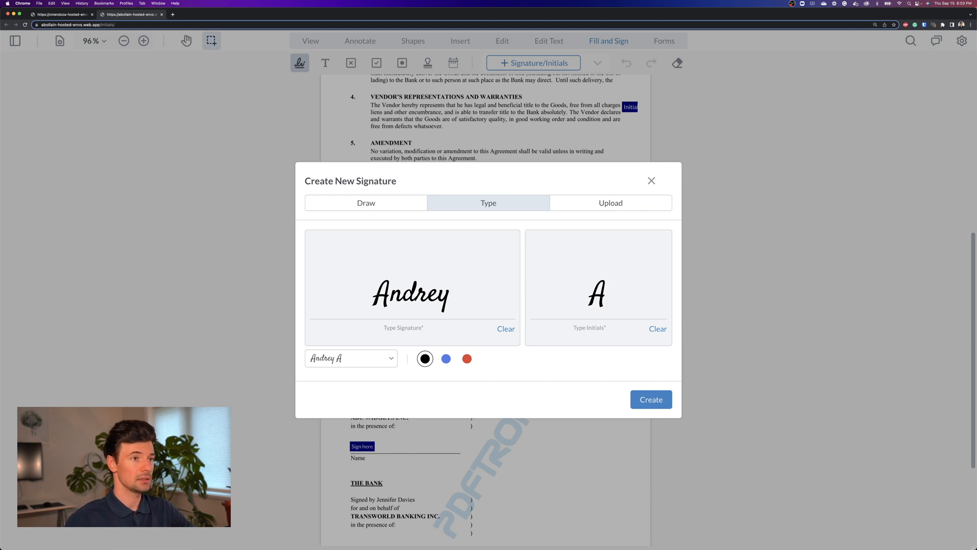
{"action": "type", "text": "S"}
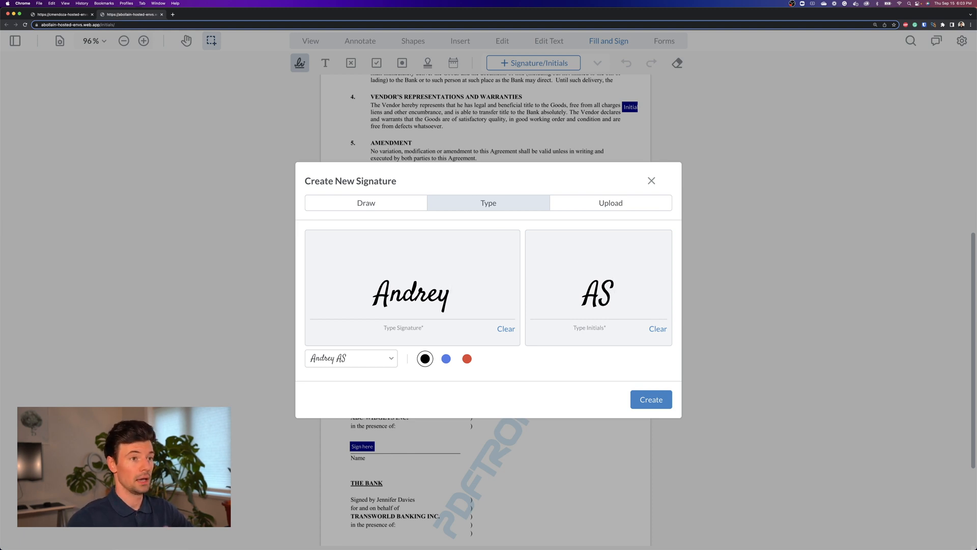
{"action": "left_click", "coordinate": [650, 400]}
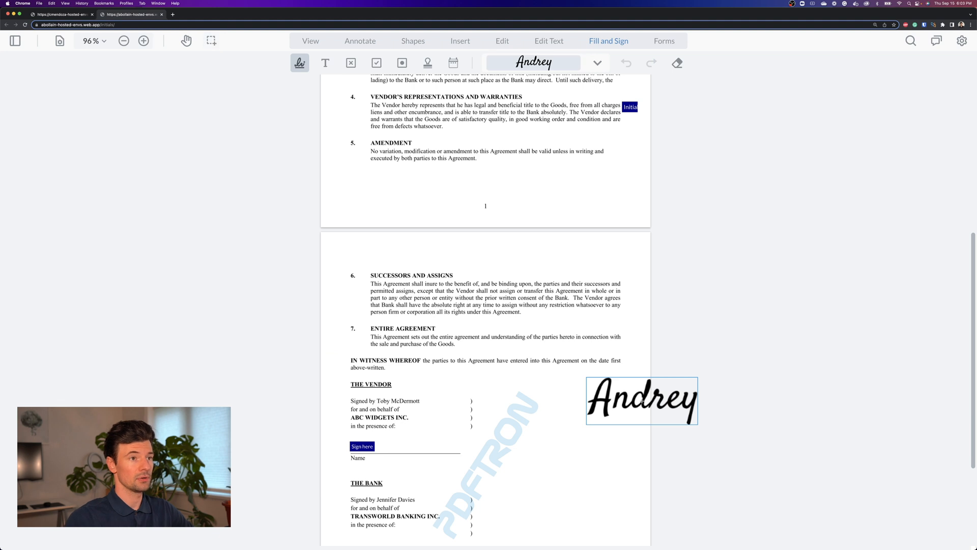
Step: Apply AS initials to the clause 4 field and the Andrey signature to the vendor line
{"action": "left_click_drag", "start_coordinate": [641, 401], "coordinate": [553, 413]}
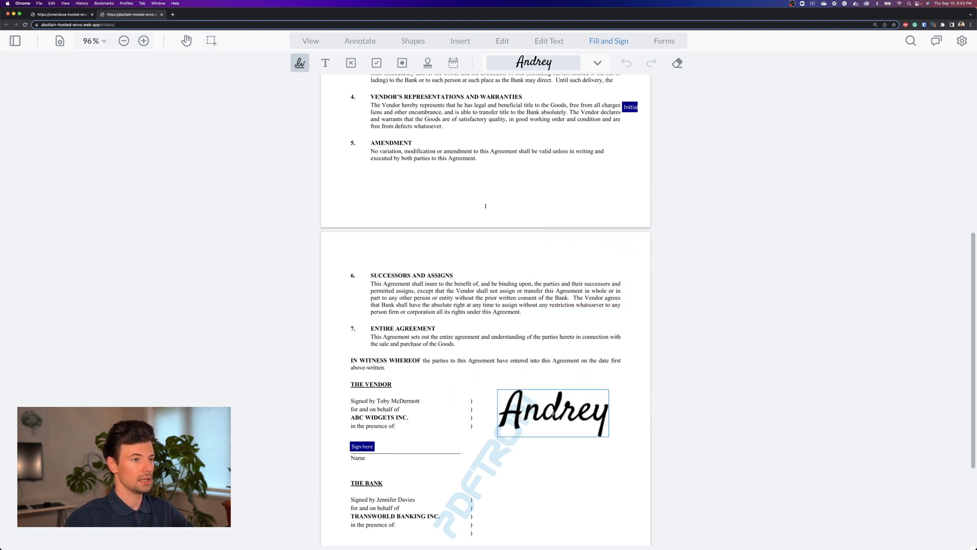
{"action": "left_click", "coordinate": [211, 40]}
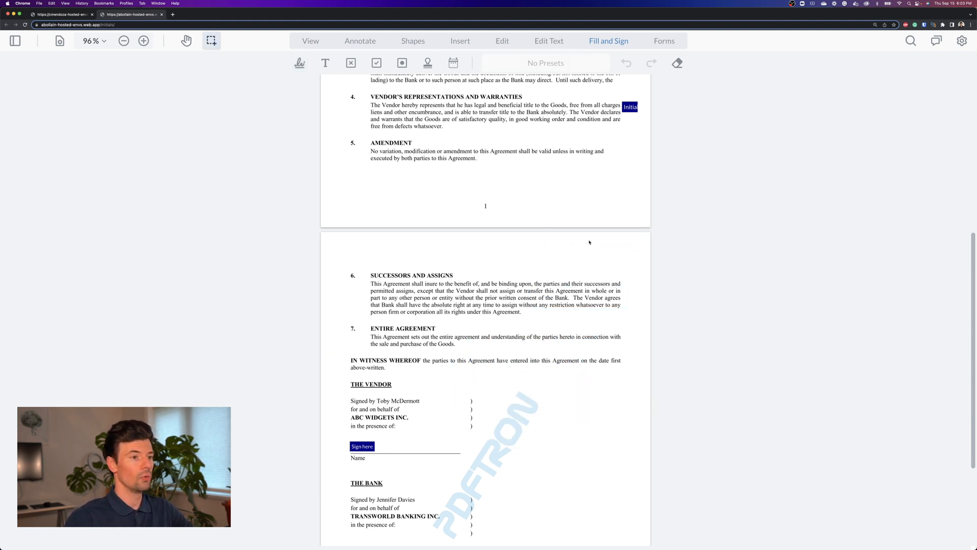
{"action": "left_click", "coordinate": [300, 63]}
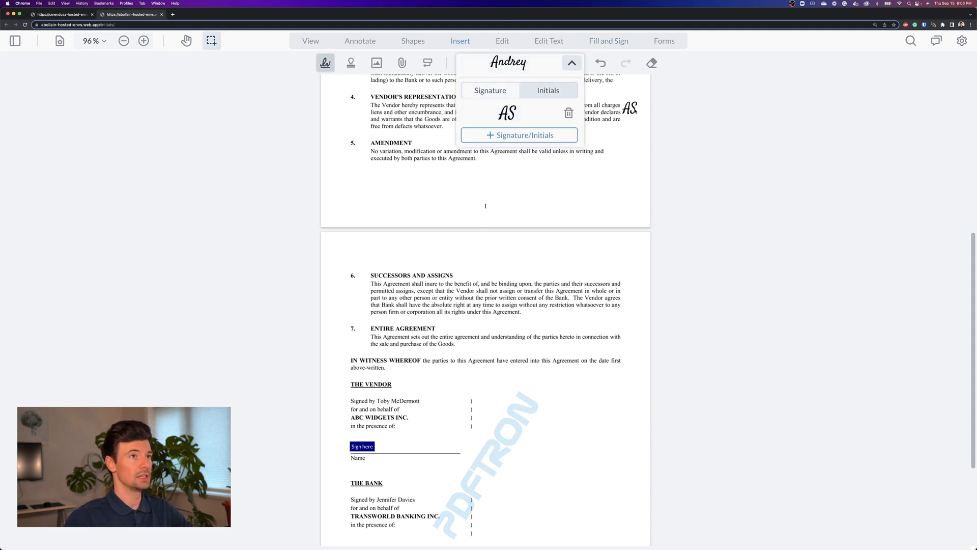
{"action": "left_click", "coordinate": [490, 91]}
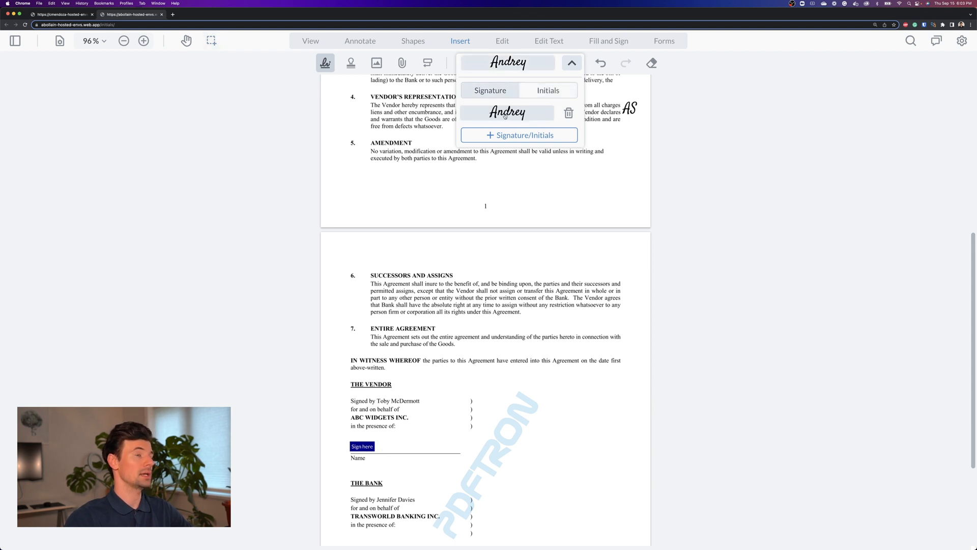
{"action": "left_click", "coordinate": [507, 112]}
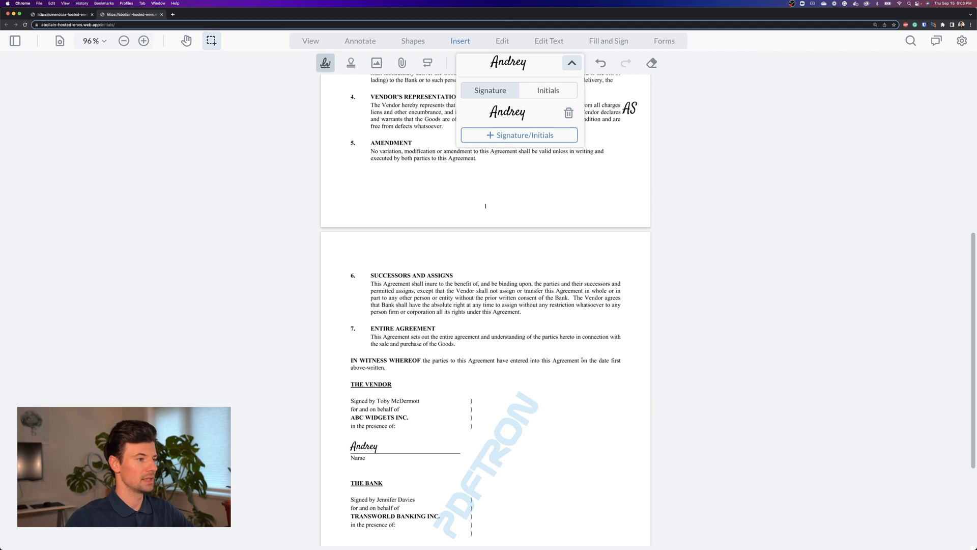